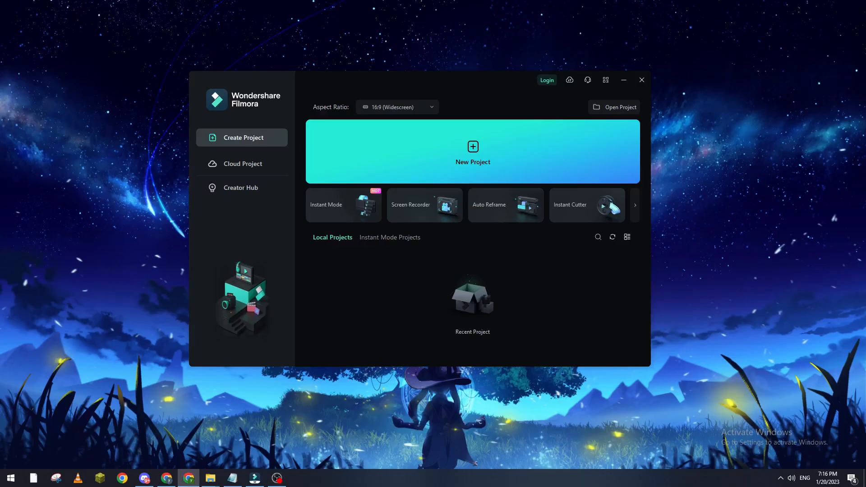
mouse_move(646, 91)
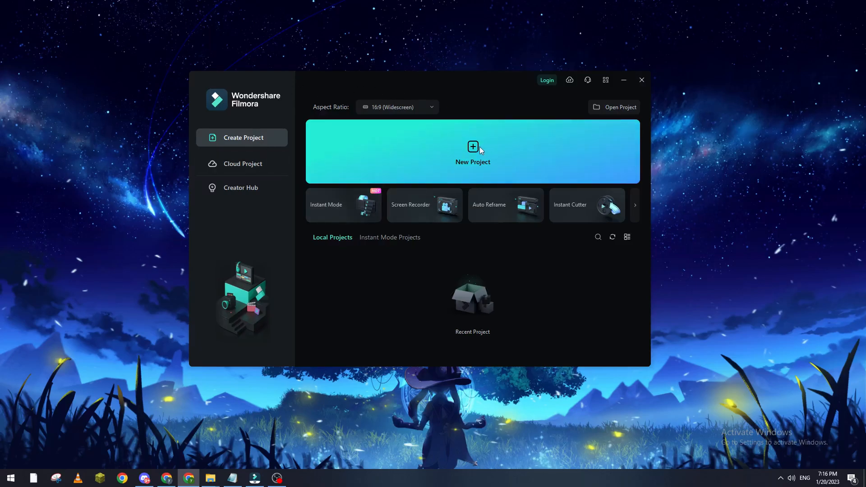
Step: Create a new project with the 16:9 widescreen aspect ratio
left_click(641, 79)
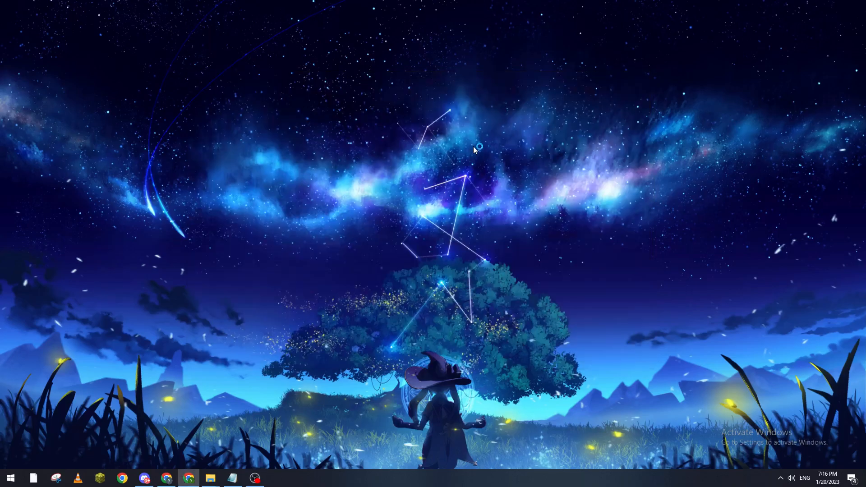
left_click(277, 478)
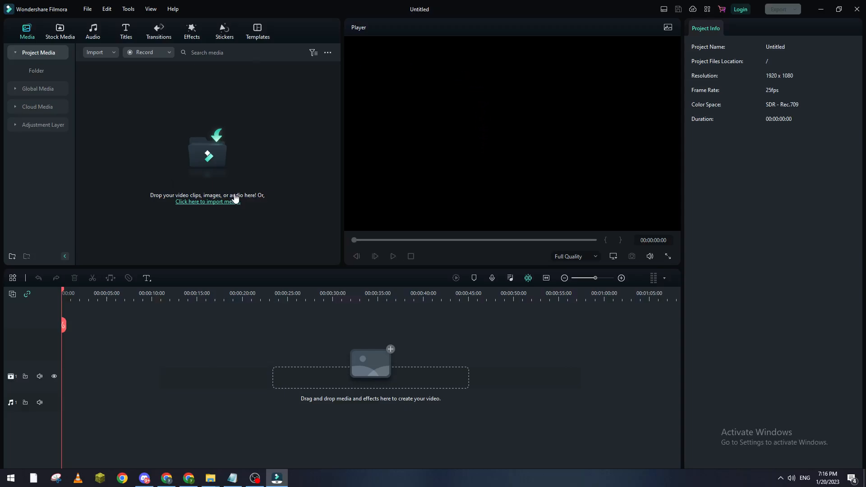
mouse_move(491, 164)
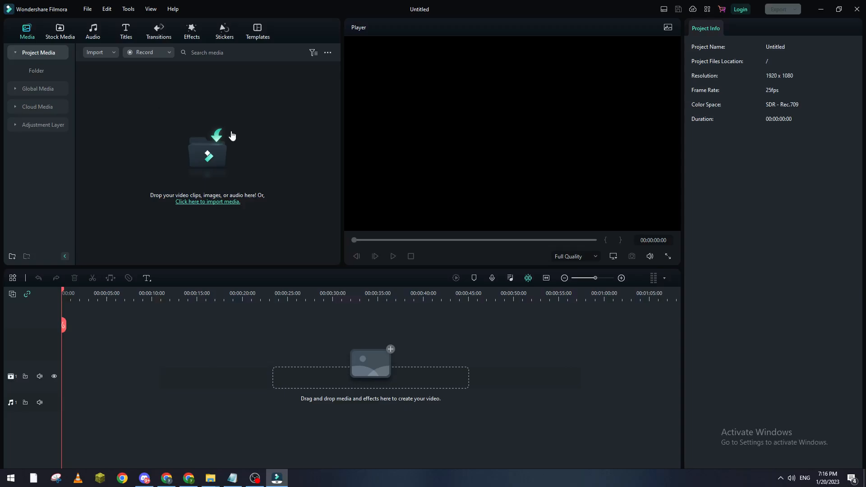
mouse_move(163, 306)
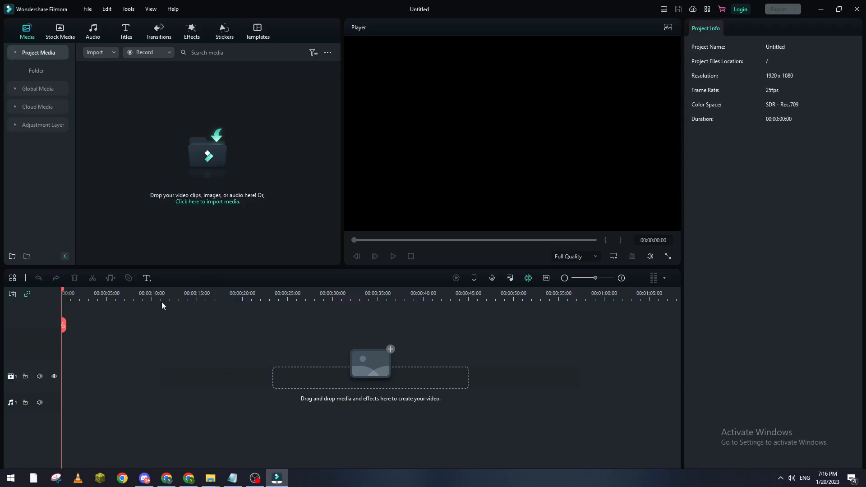
mouse_move(204, 209)
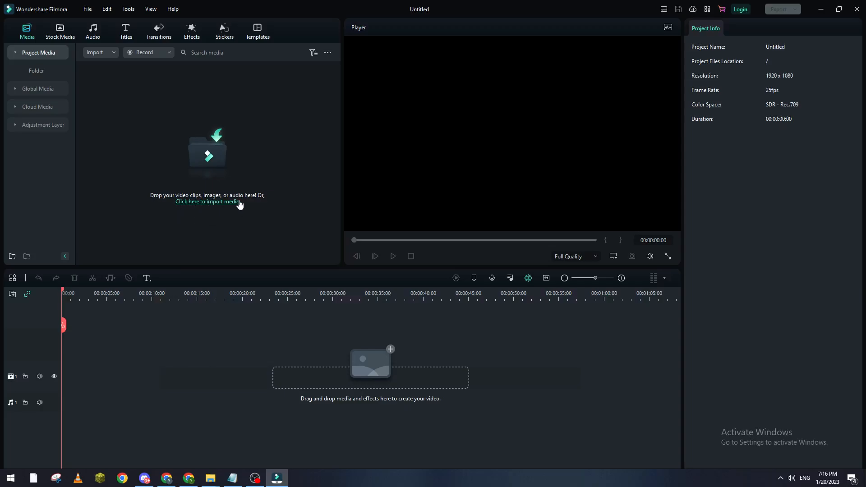
left_click(207, 202)
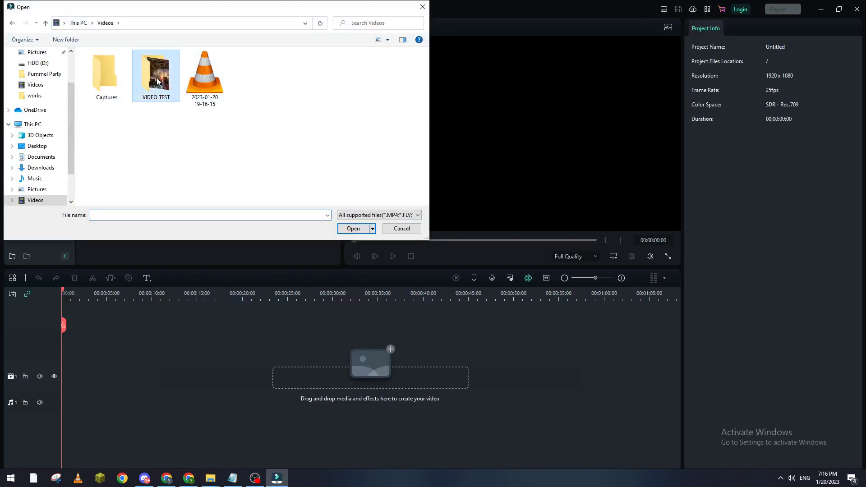
left_click(352, 229)
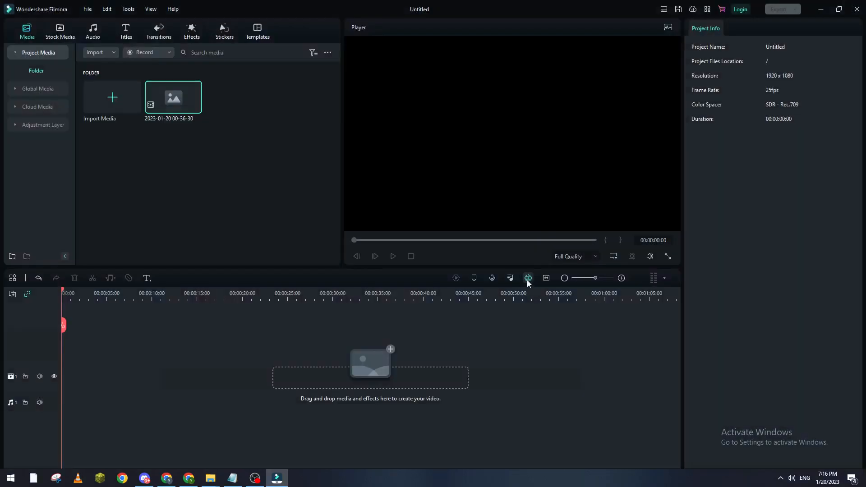
right_click(173, 96)
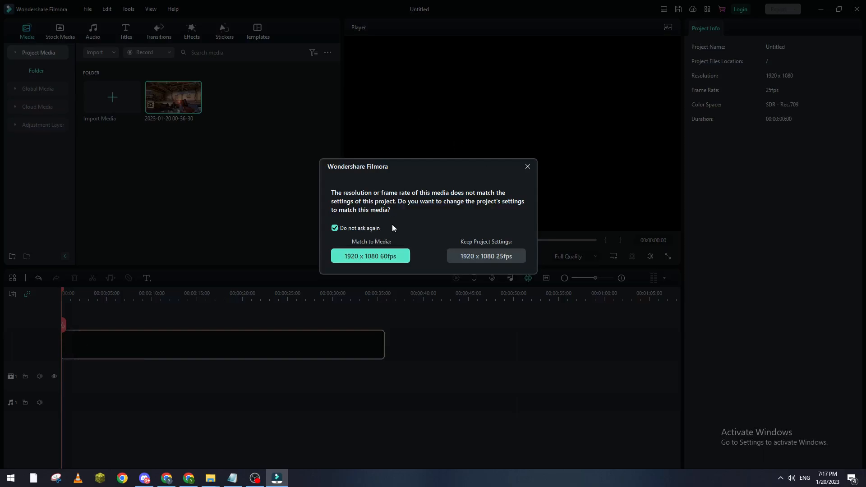
mouse_move(380, 212)
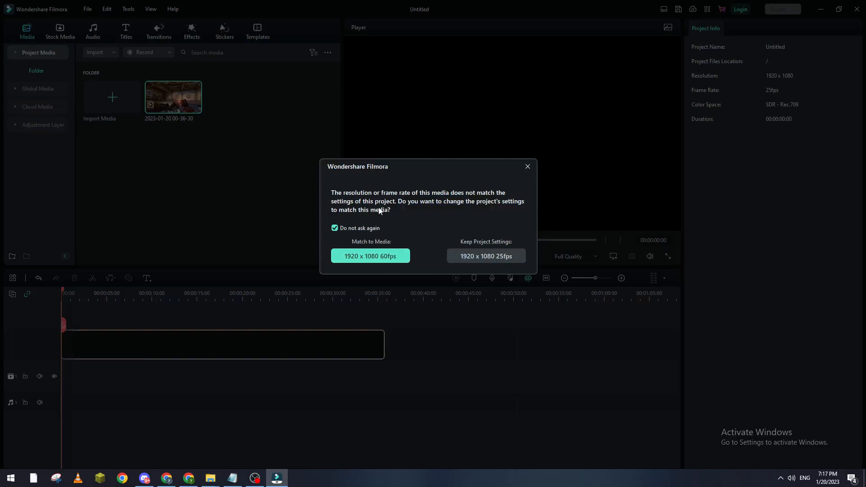
mouse_move(462, 233)
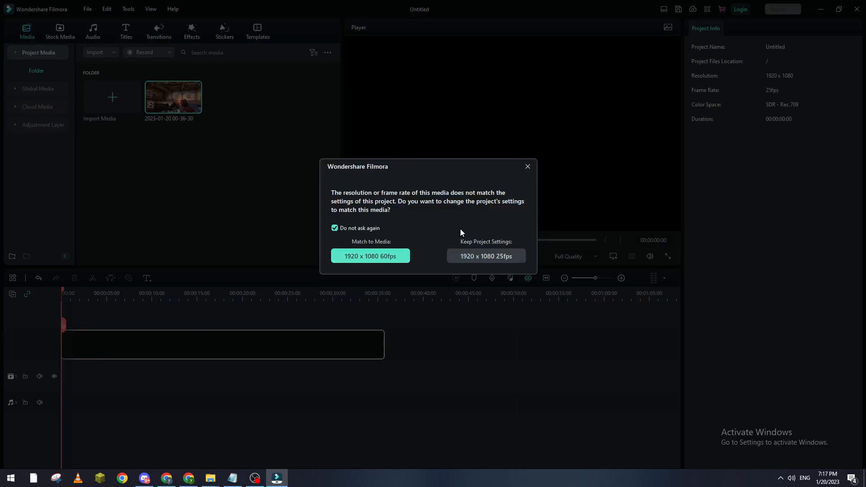
mouse_move(408, 223)
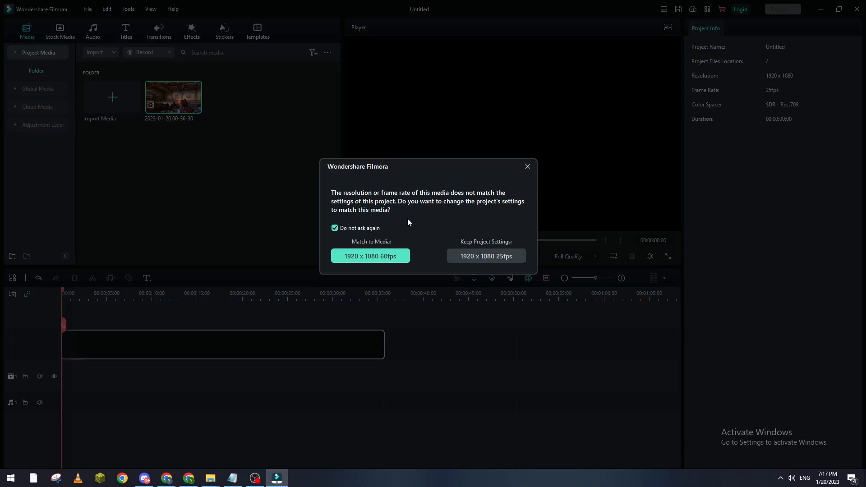
mouse_move(421, 203)
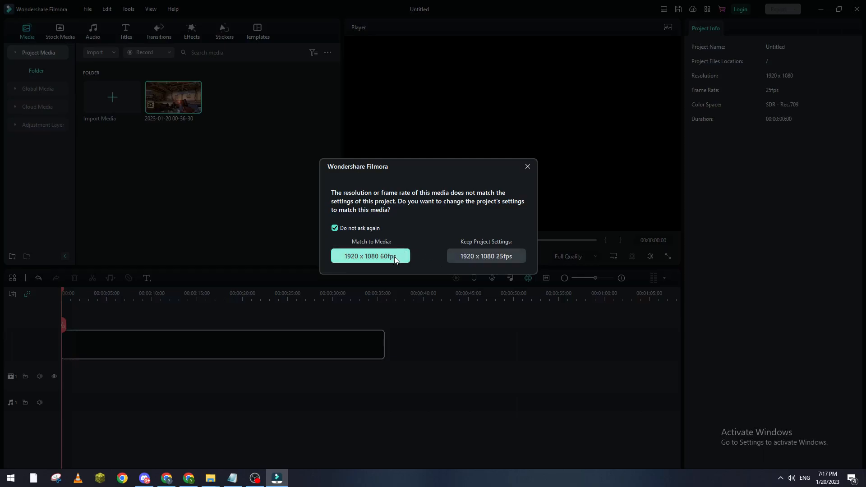
Step: Match the project settings to the clip's 1920 x 1080 60fps format
left_click(370, 256)
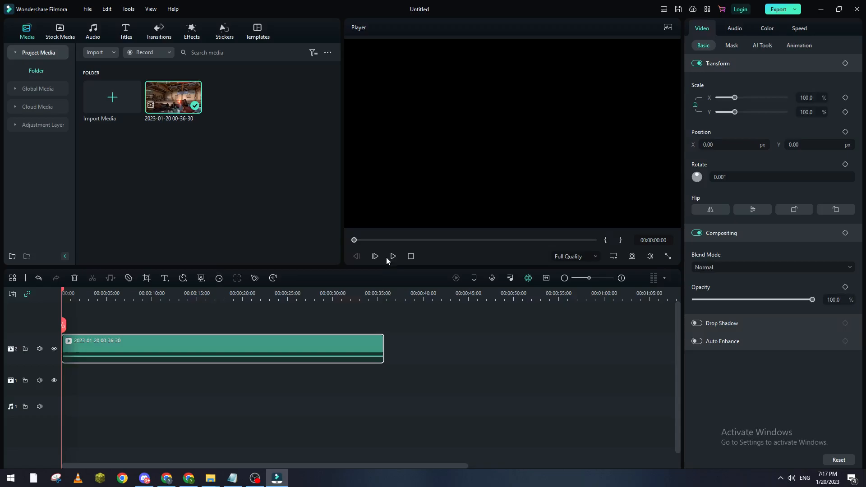
Step: Review the clip's audio settings, keep Full Quality preview, and open the Effects library
left_click(393, 256)
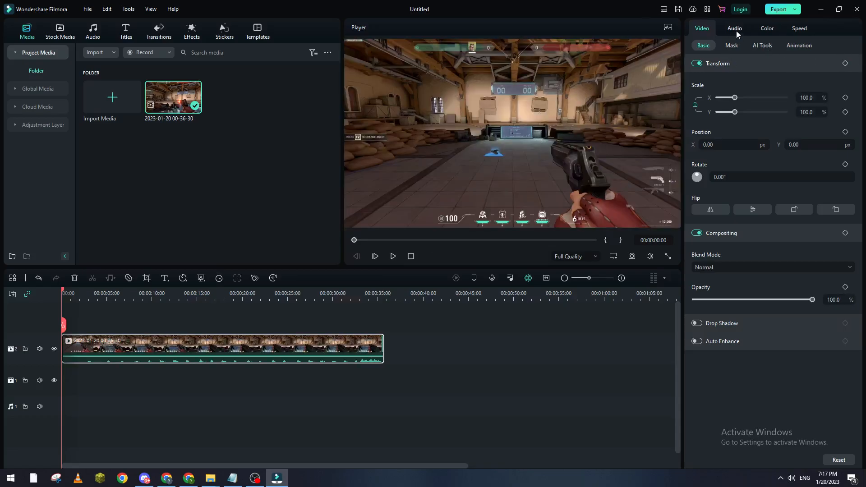
left_click(735, 28)
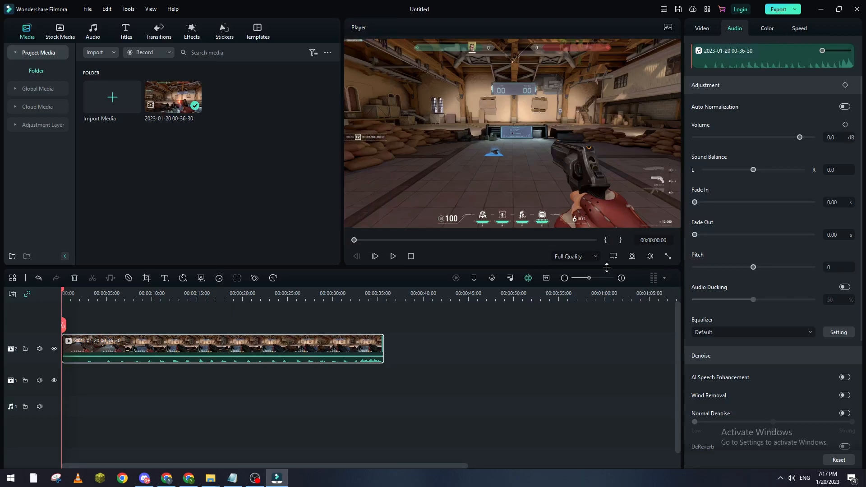
left_click(574, 257)
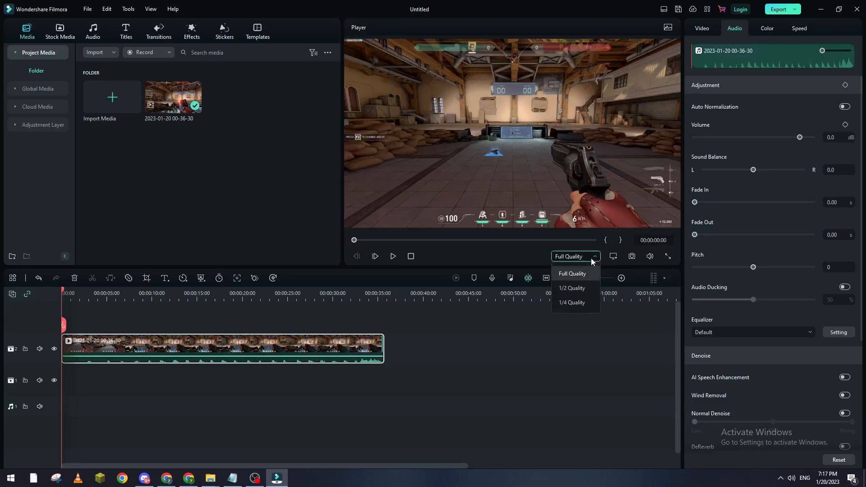
left_click(572, 273)
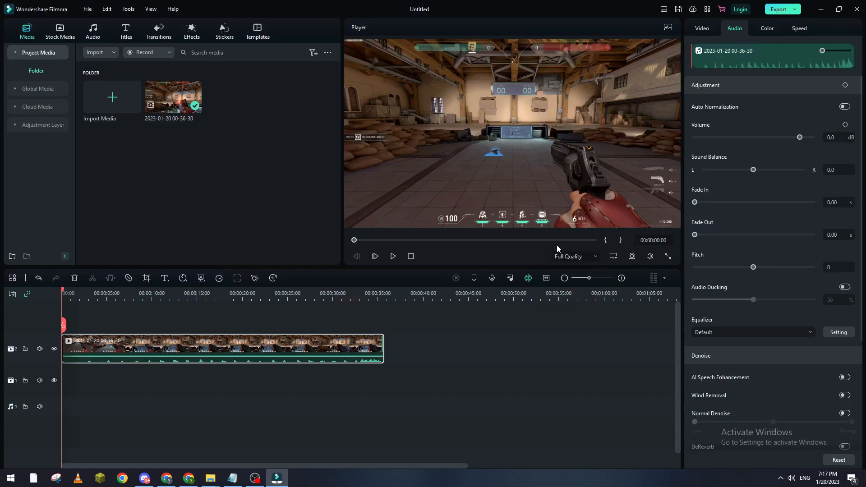
left_click(191, 31)
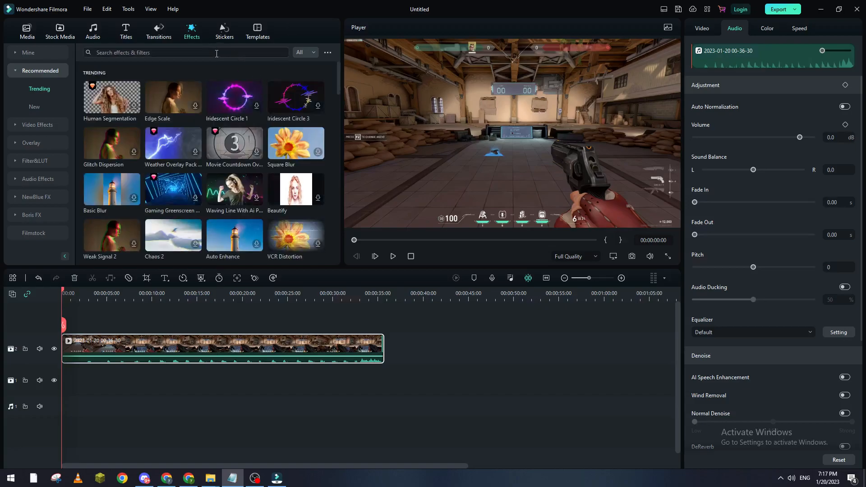
Step: Search the effects library for 'metropolis'
left_click(185, 52)
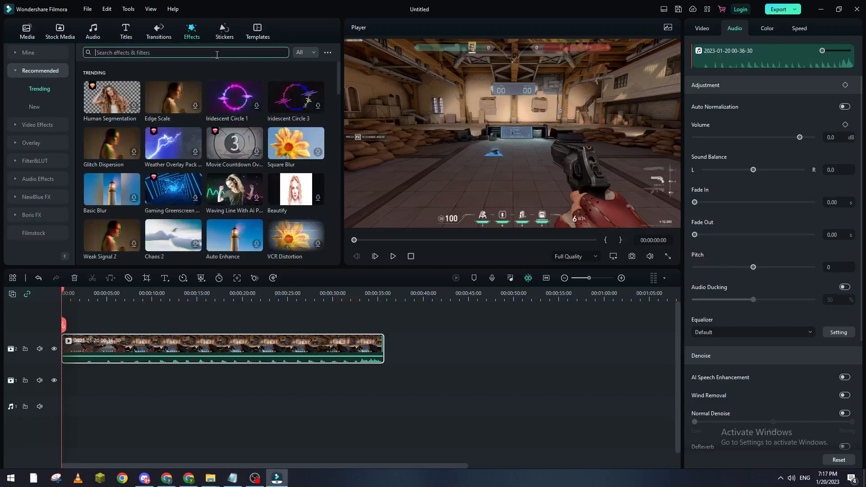
type("METRo")
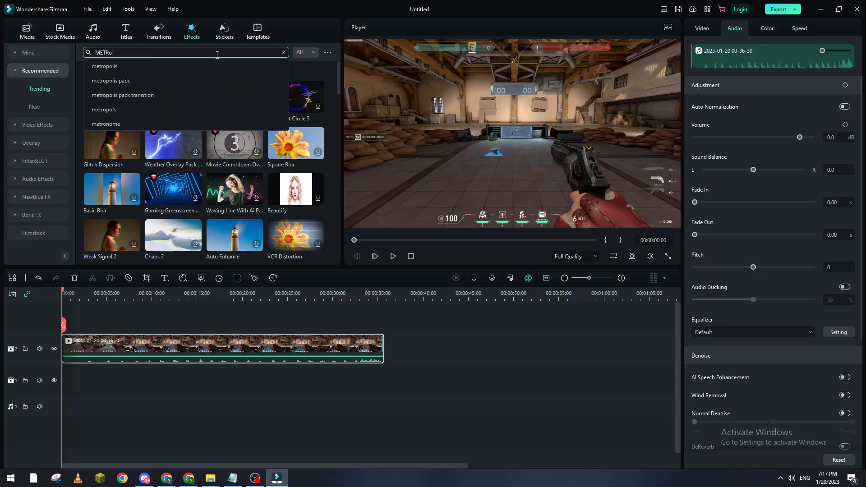
left_click(104, 66)
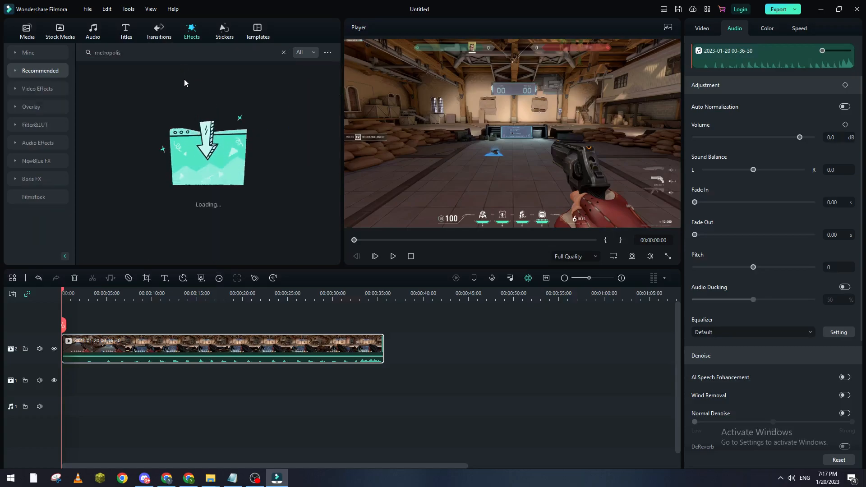
Step: Move the clip to track 1, mute its volume, and place Metropolis above it
left_click_drag(221, 348, 222, 380)
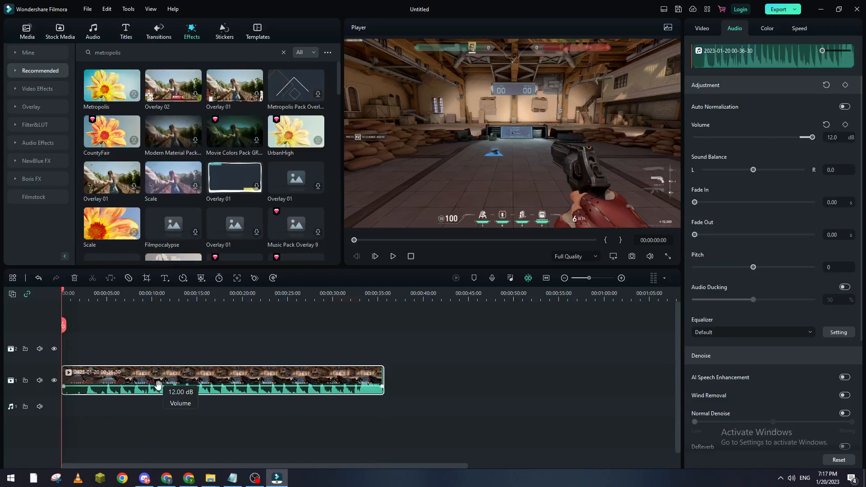
left_click_drag(808, 137, 694, 136)
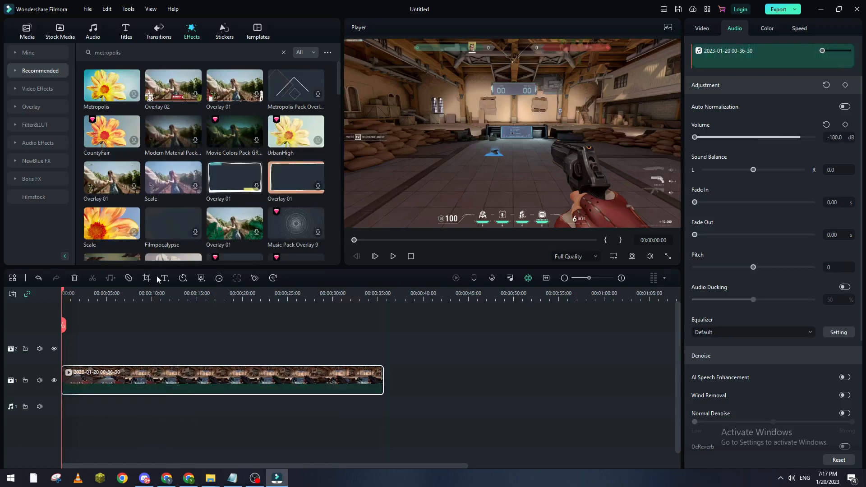
left_click_drag(111, 85, 114, 317)
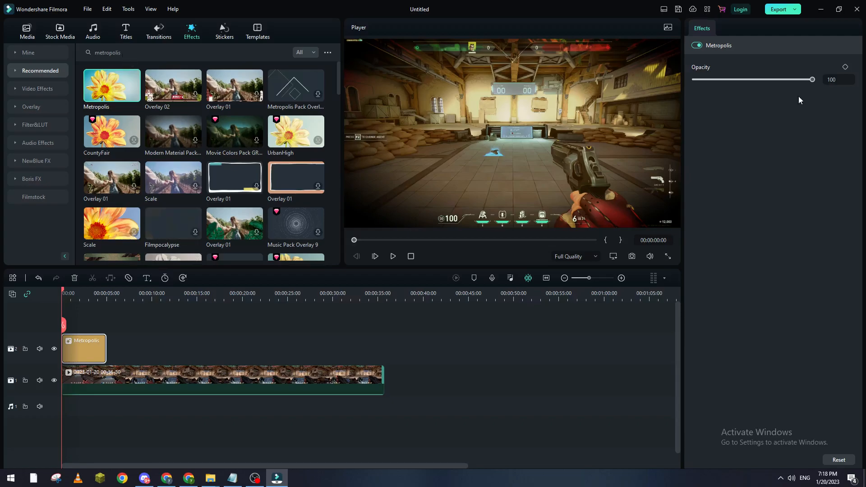
Step: Lower the Metropolis layer's opacity to 42
left_click_drag(812, 79, 741, 79)
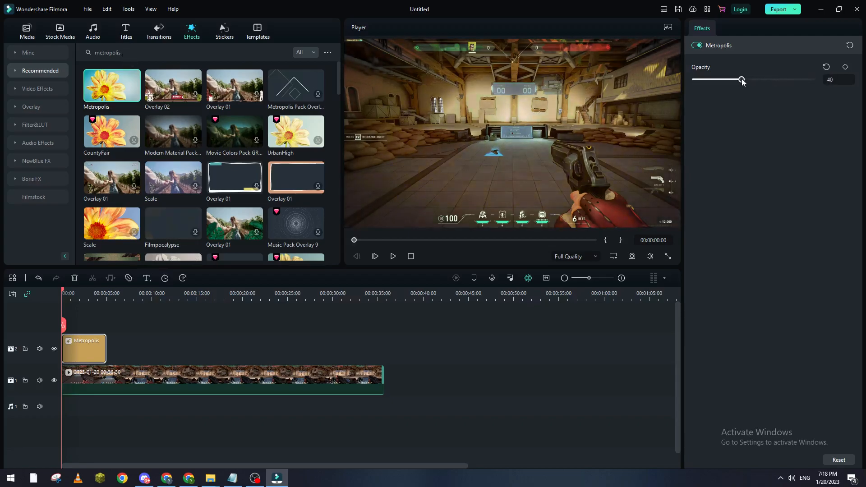
left_click_drag(742, 79, 744, 80)
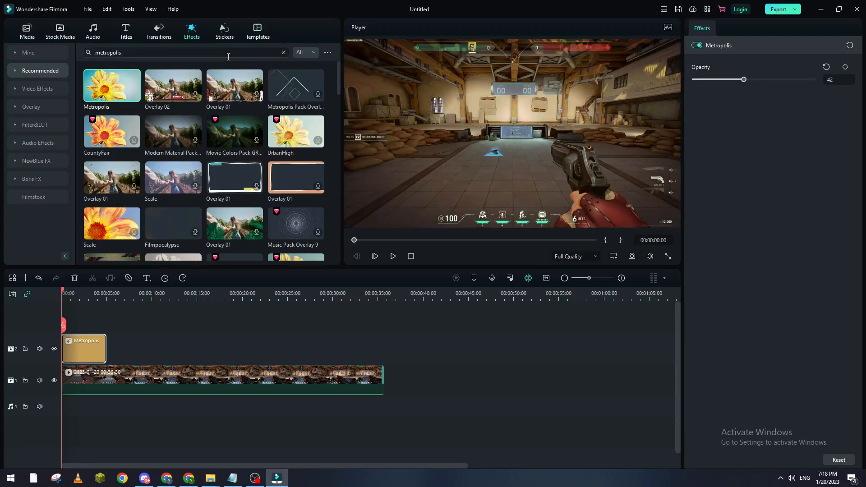
type("s")
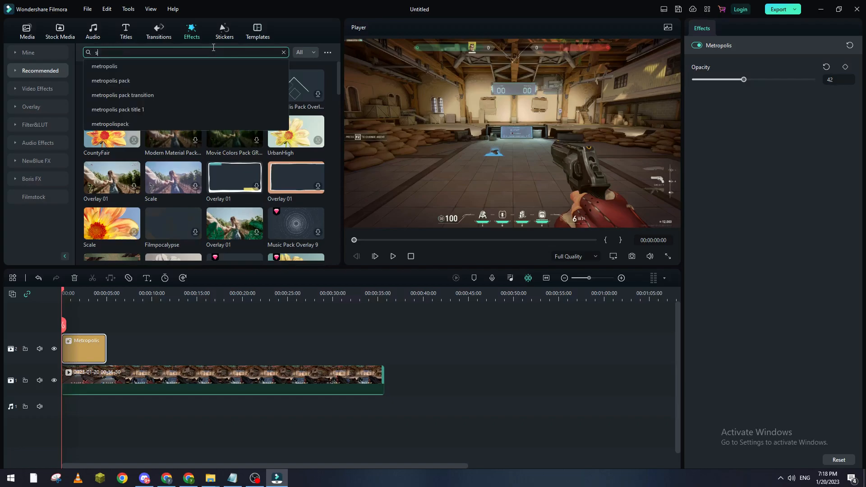
Step: Add the 'stylish apocalyptic' search result as a third layer above Metropolis
type("stylish apocaly")
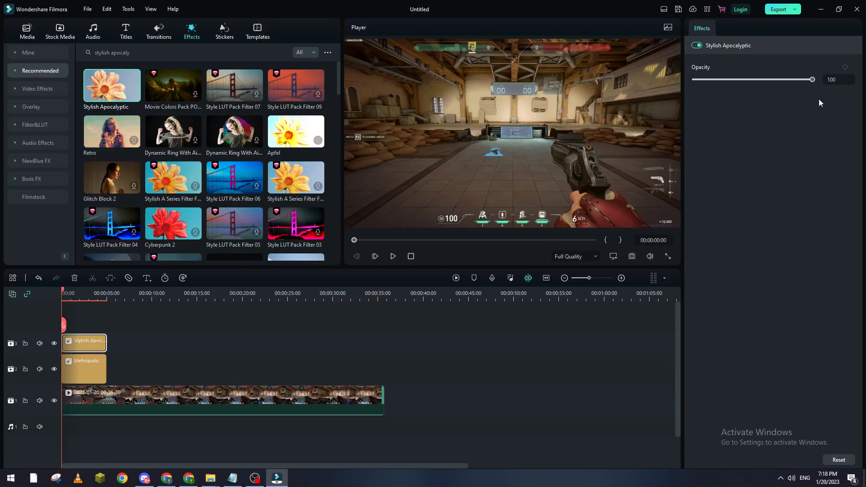
left_click(166, 52)
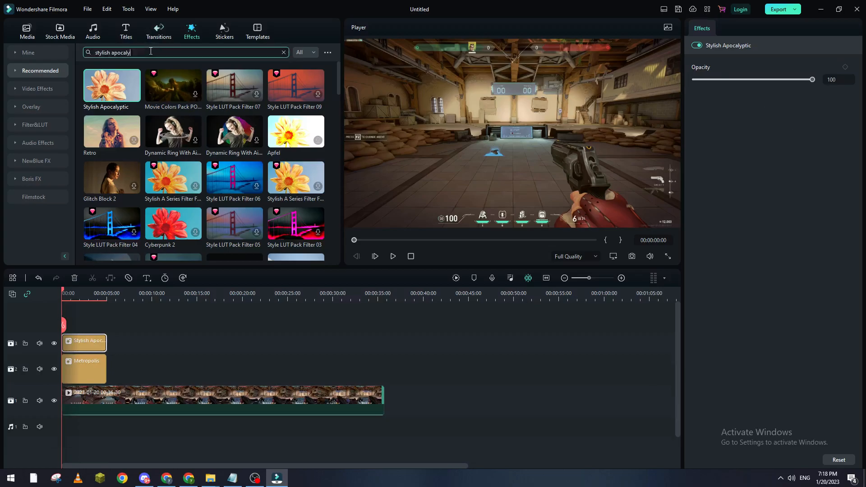
type("light ty")
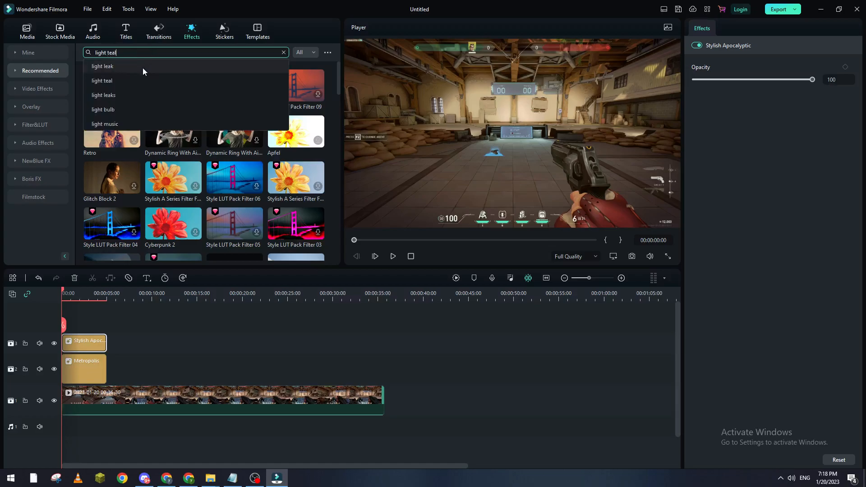
Step: Download Light Teal and place it on track 4 above Stylish Apocalyptic
left_click(102, 81)
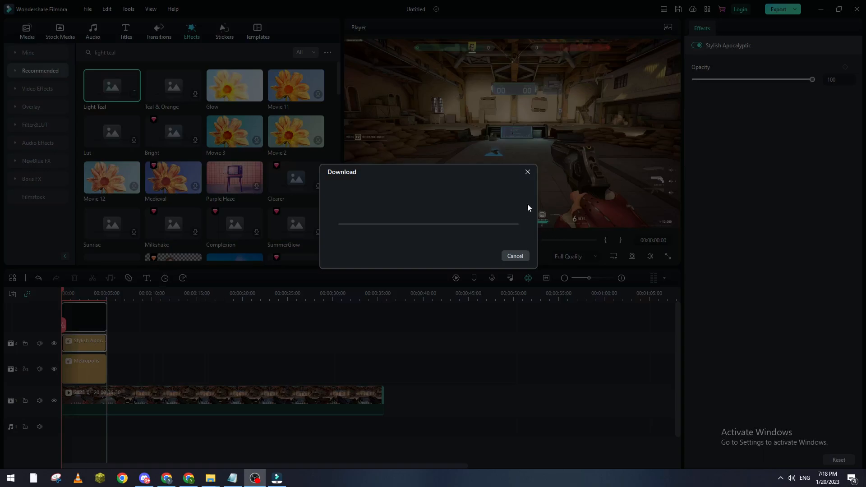
mouse_move(523, 189)
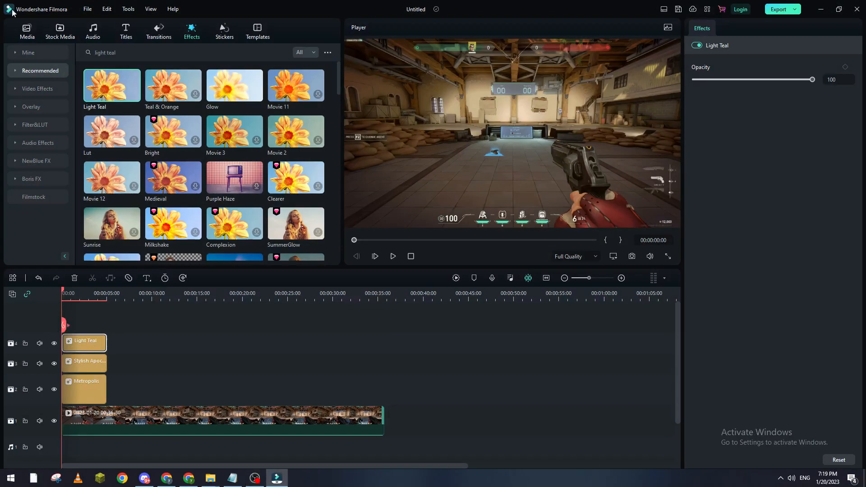
left_click(165, 52)
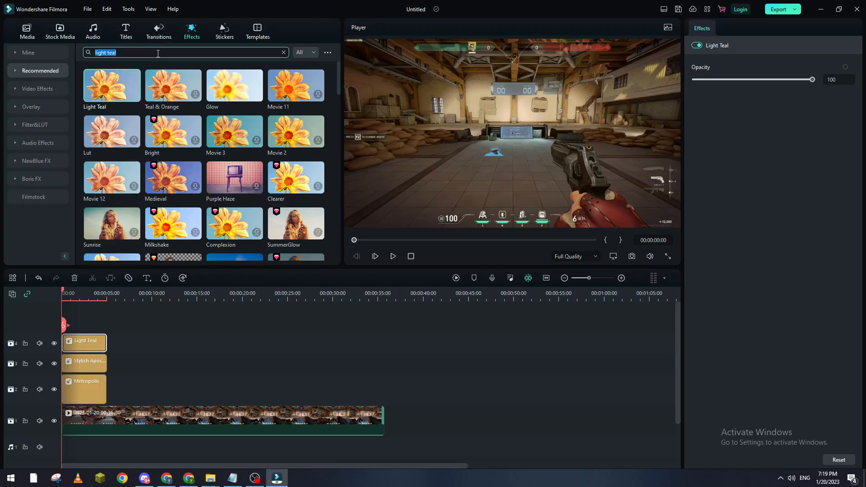
Step: Search 'period piece' and place Period Piece on track 5 above Light Teal
type("period piece")
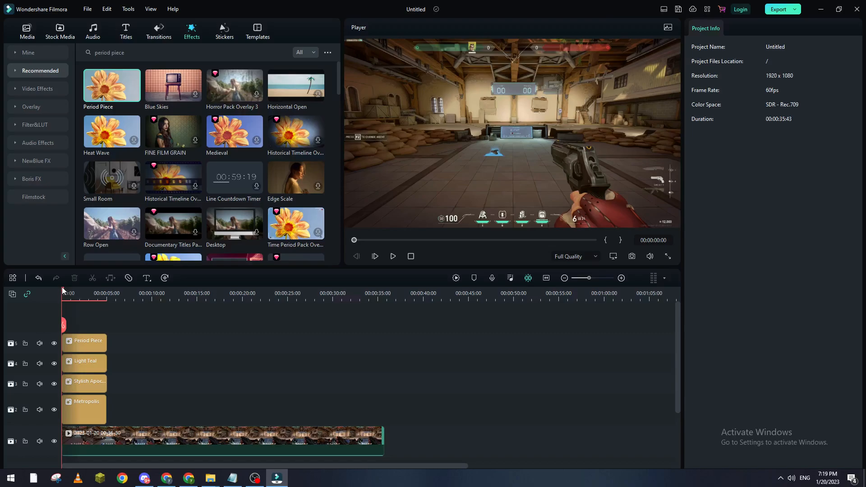
mouse_move(199, 308)
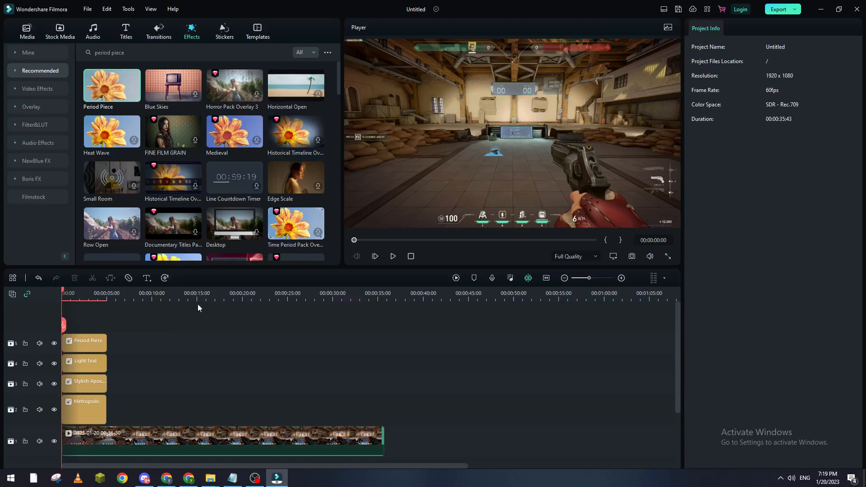
mouse_move(478, 253)
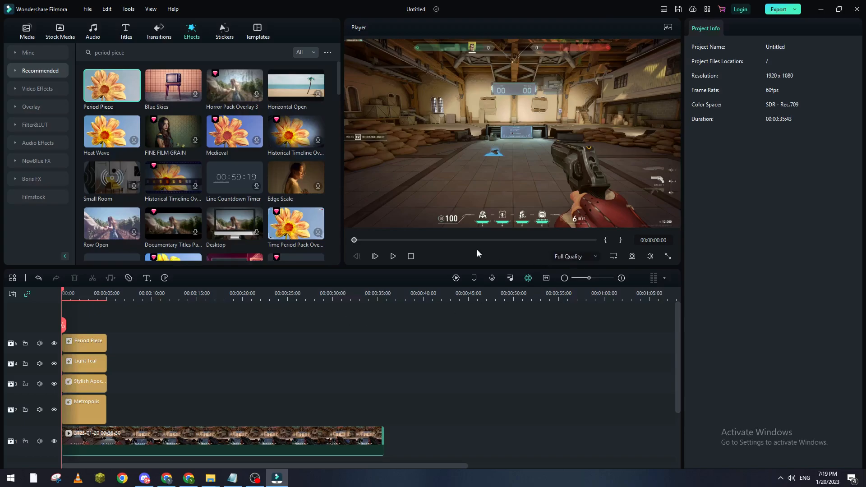
mouse_move(782, 107)
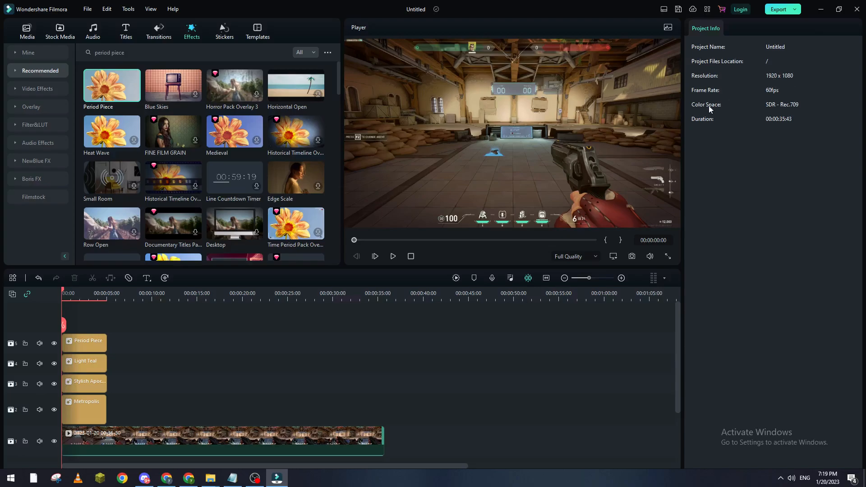
mouse_move(288, 421)
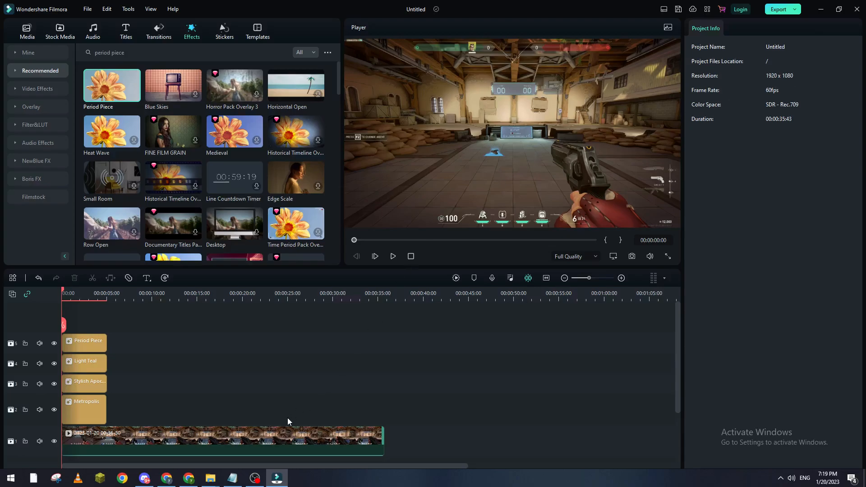